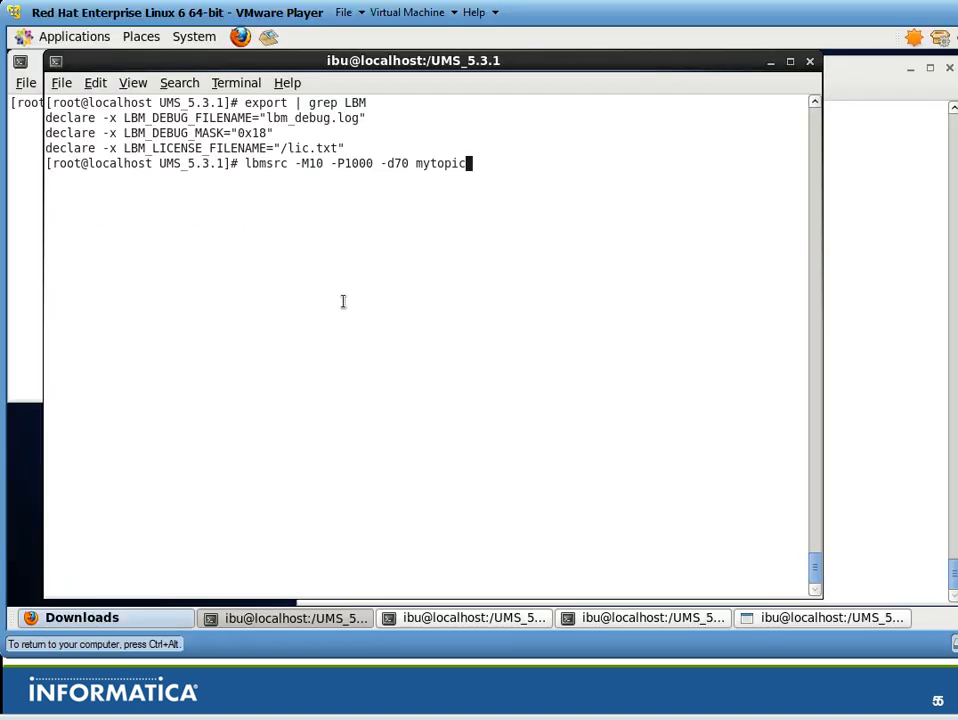
mouse_move(348, 274)
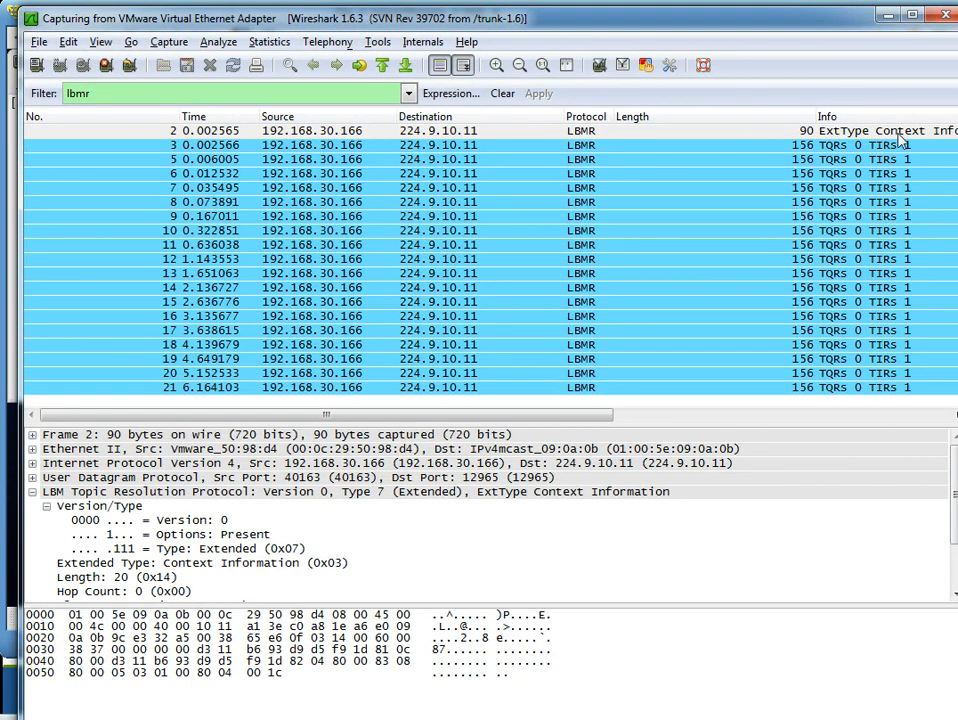
scroll(down, 3)
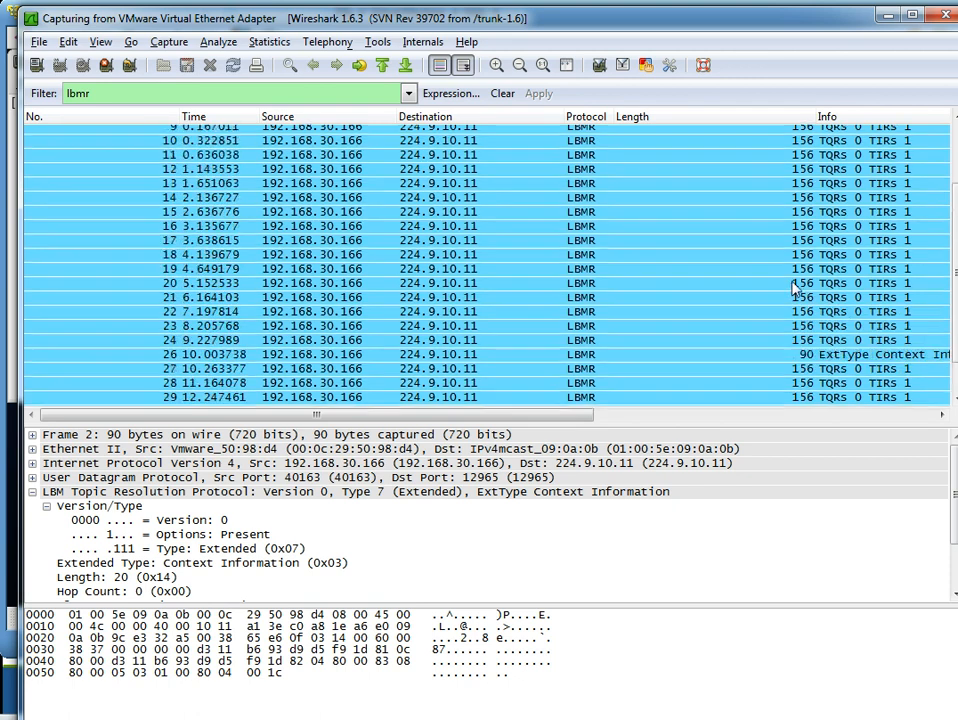
scroll(down, 3)
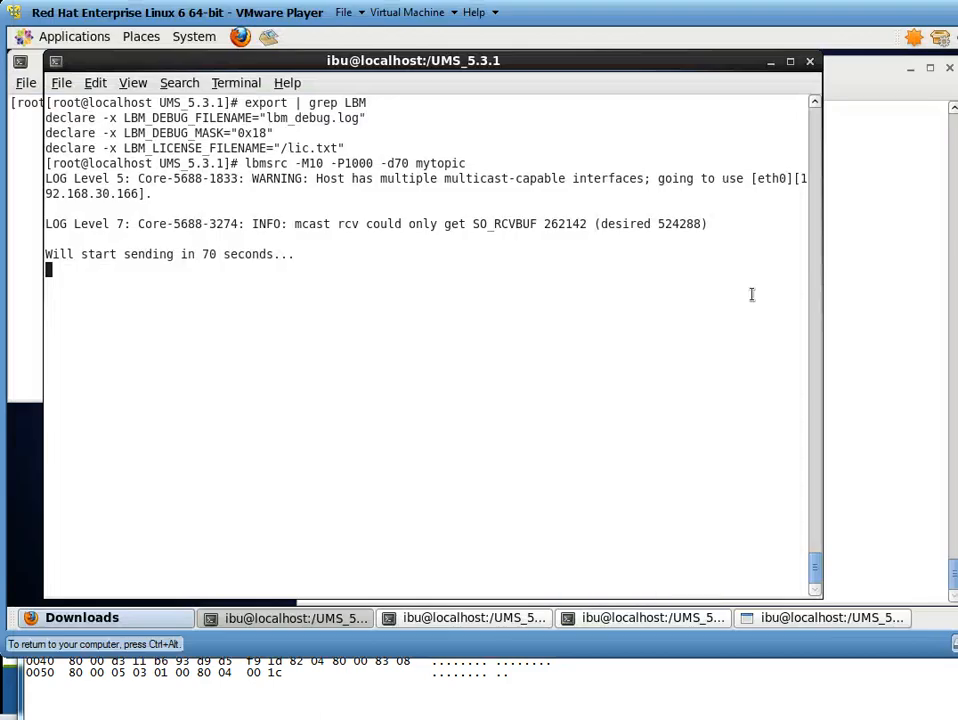
mouse_move(878, 268)
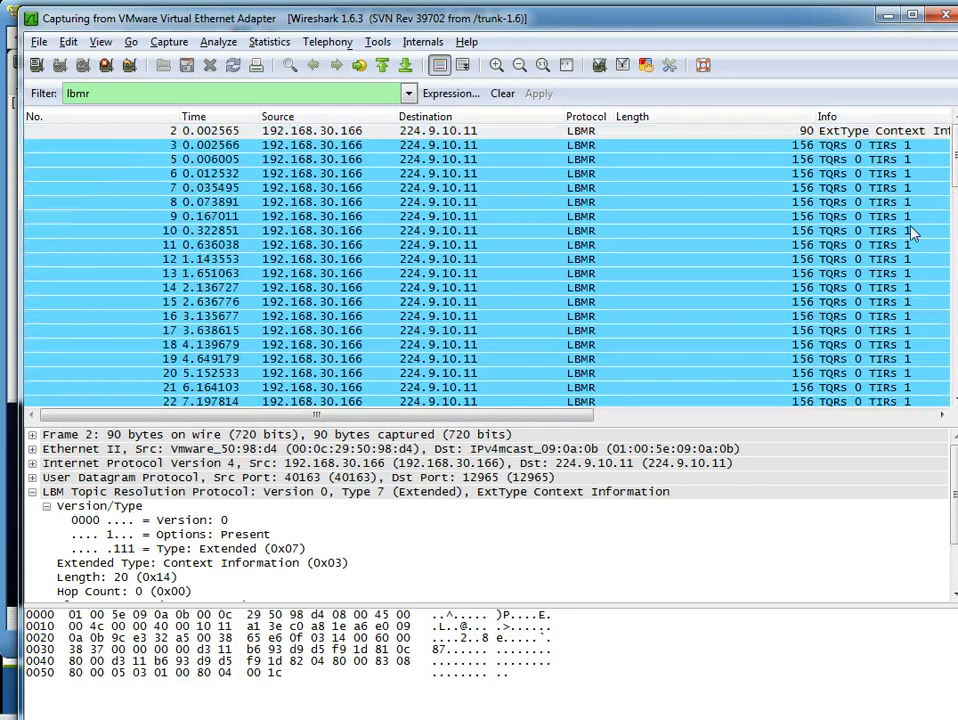
scroll(down, 3)
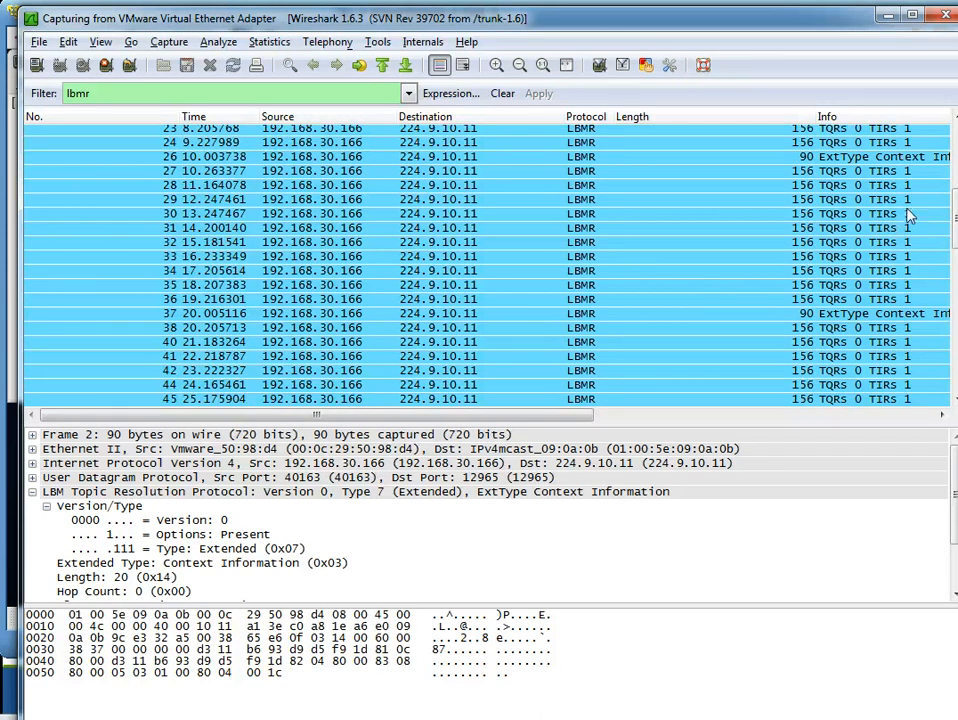
scroll(down, 3)
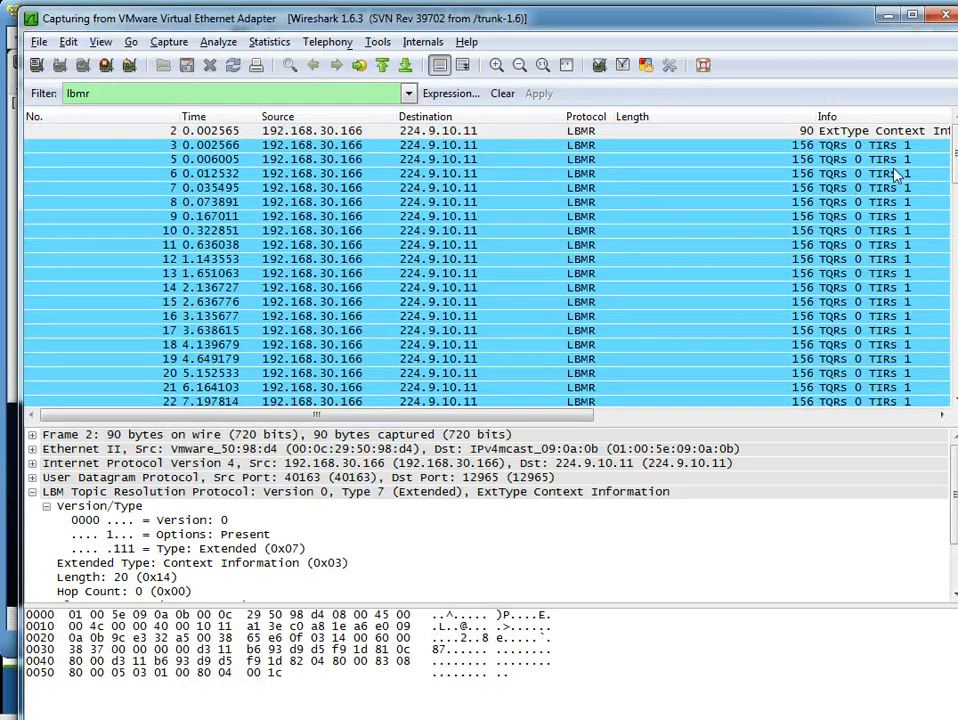
scroll(down, 3)
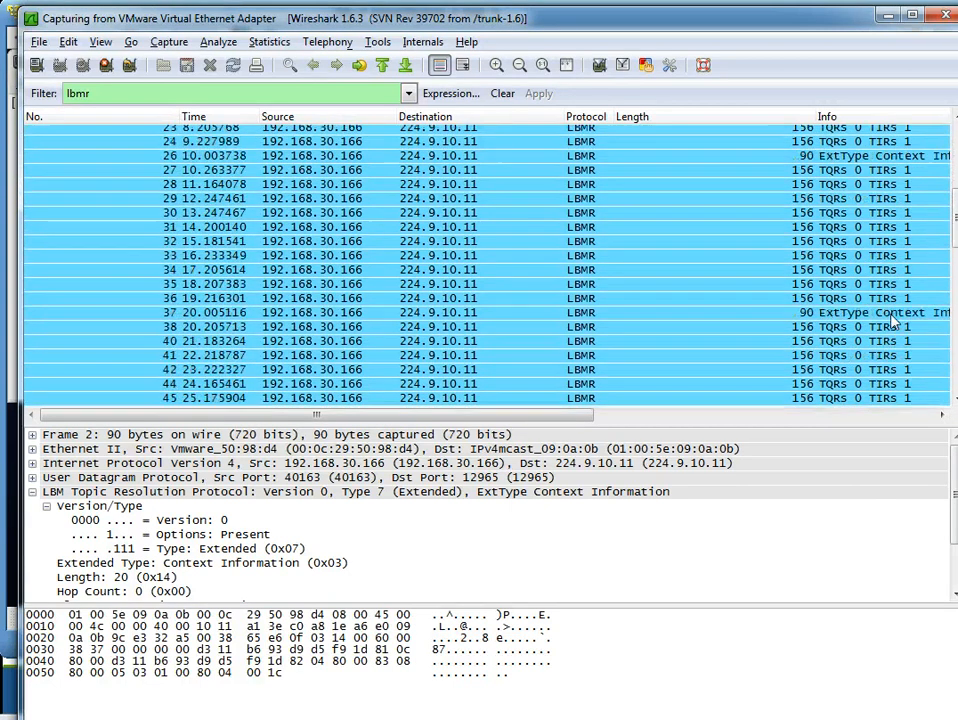
scroll(down, 3)
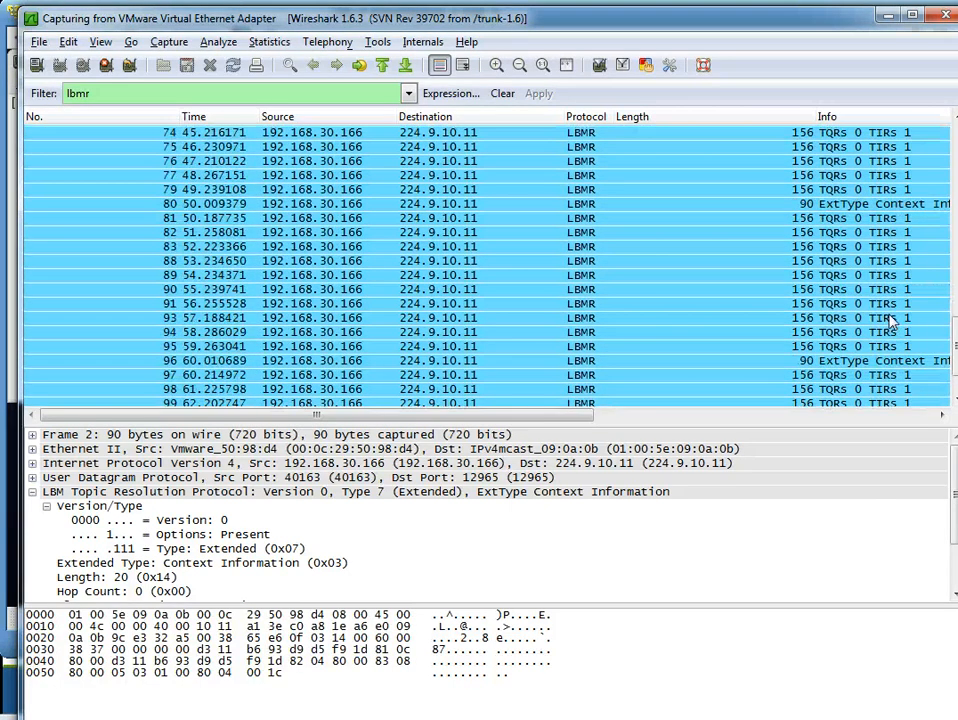
scroll(down, 3)
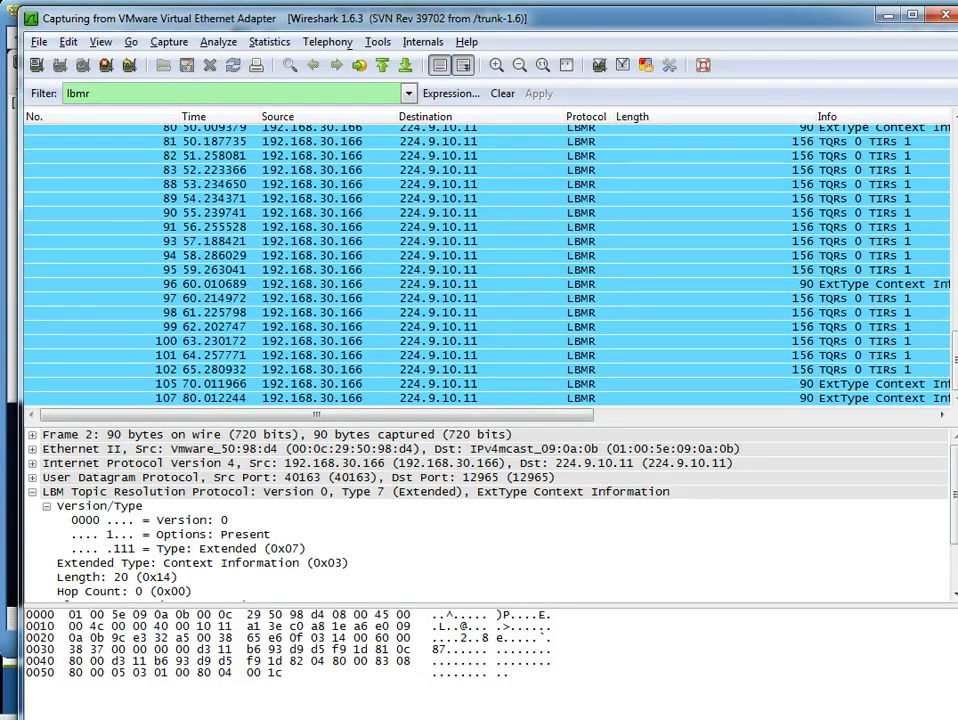
click(130, 592)
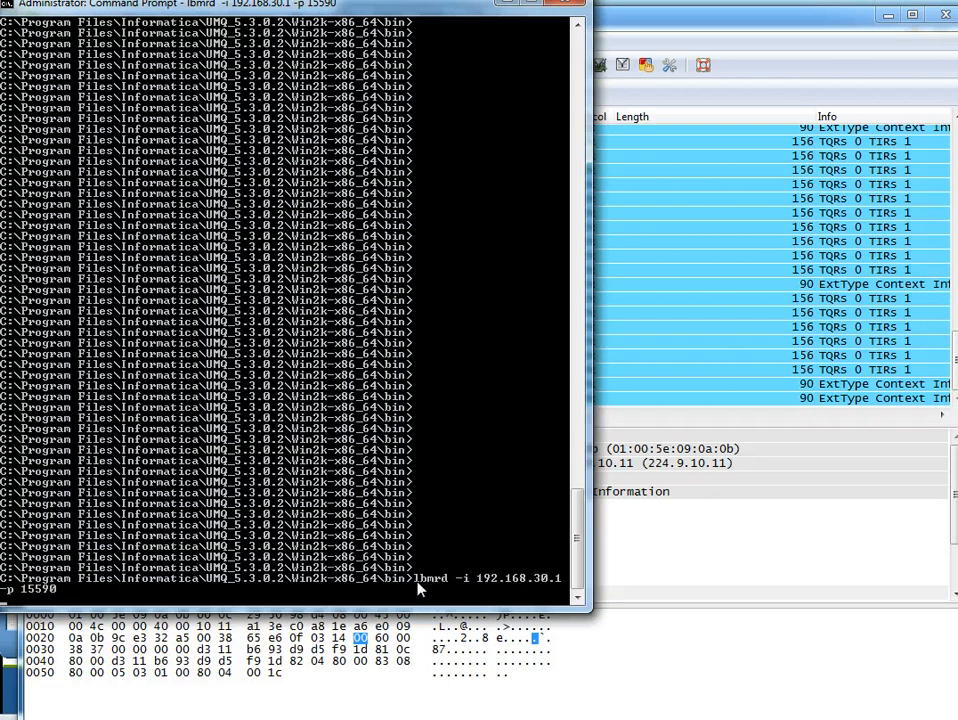
mouse_move(452, 588)
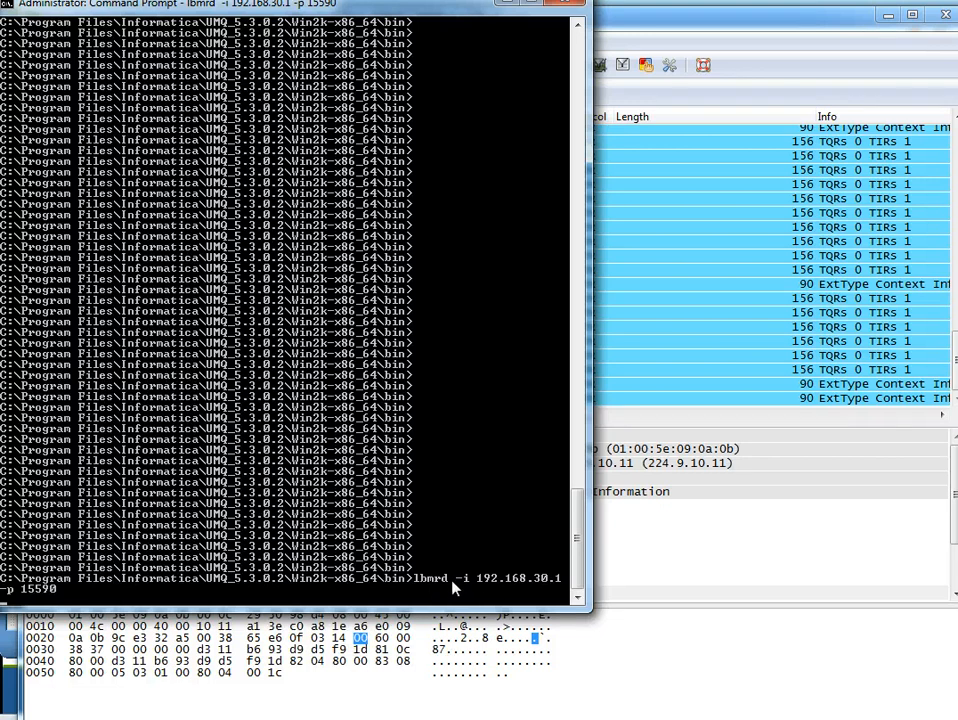
mouse_move(64, 582)
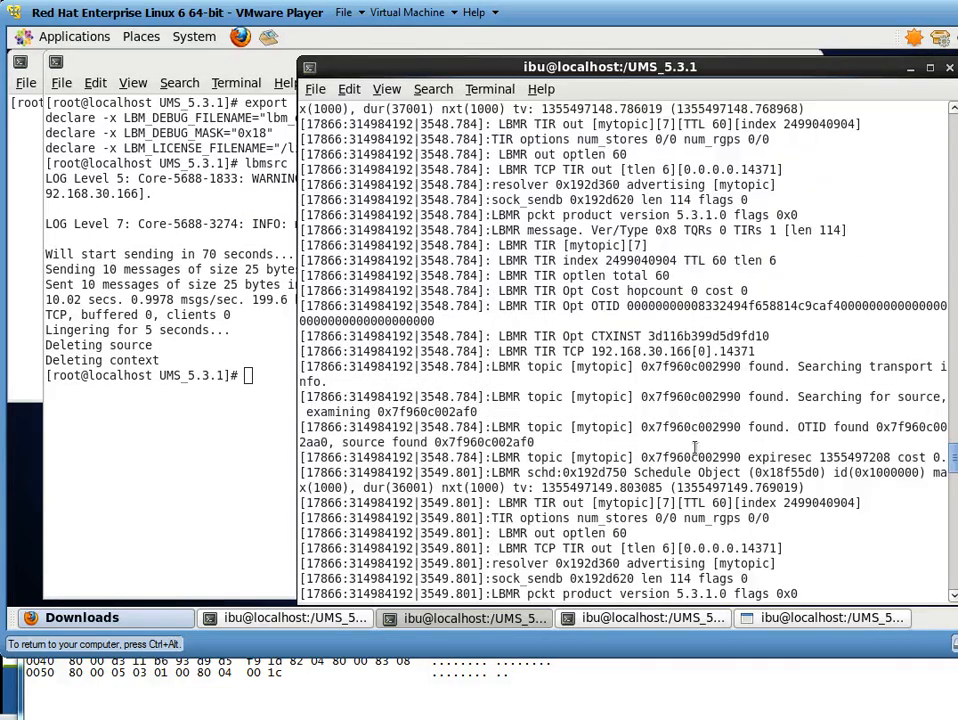
Show resolver.cfg, then run lbmsrc -c resolver.cfg -P1000 -M10 mytopic in the terminal.
text(cat)
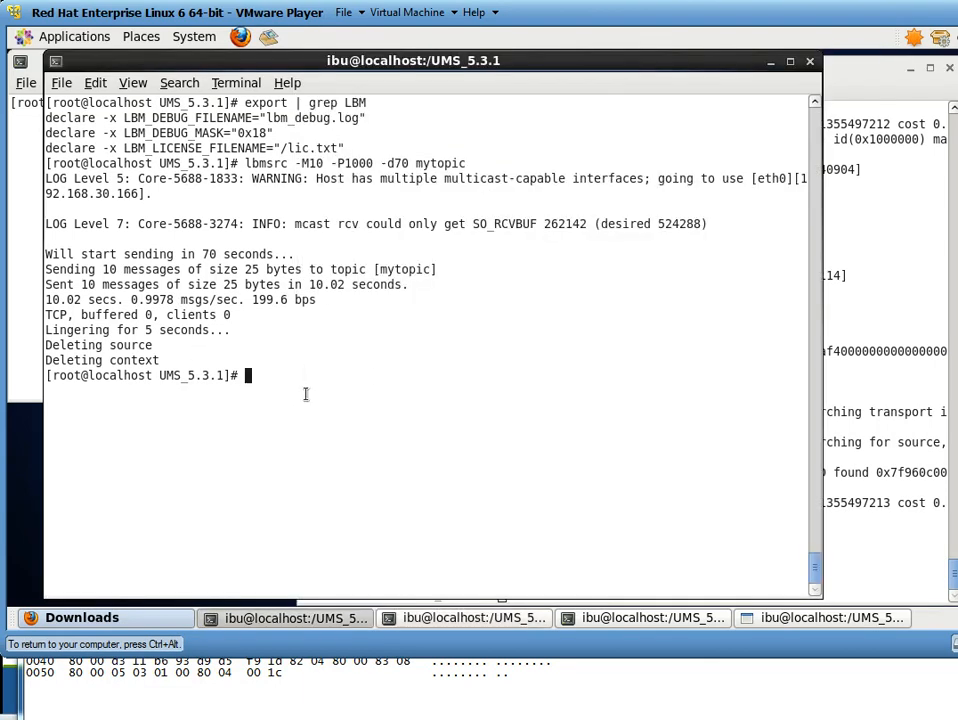
text(lbmsrc -c resolver.cfg -P1000 -M10  mytopic)
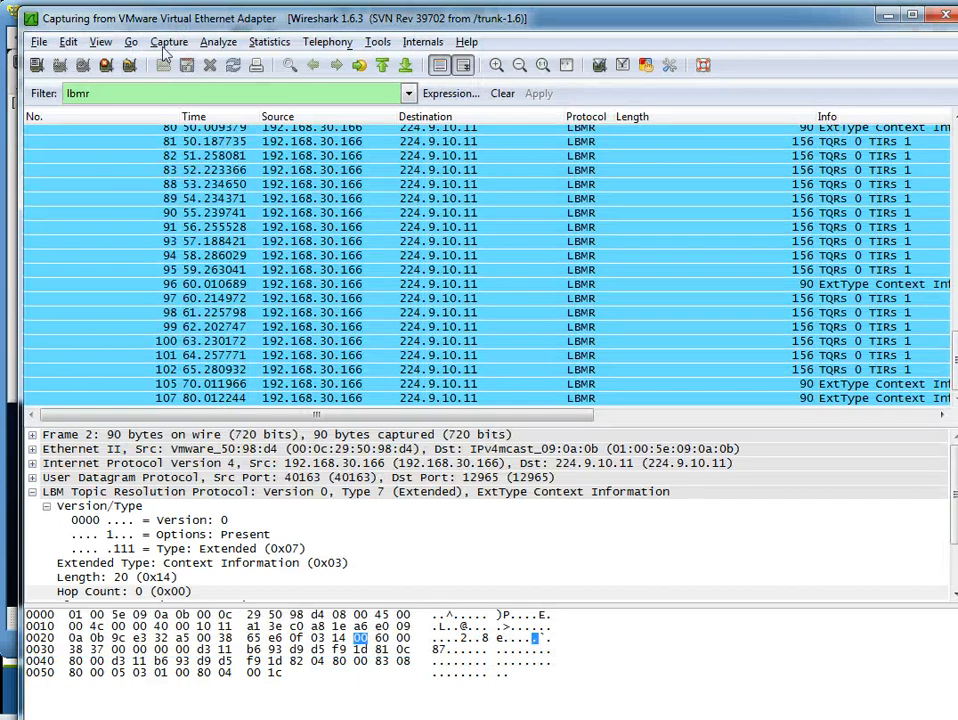
Restart the capture and scroll to the unicast LBMR packets between 192.168.30.166 and 192.168.30.1.
click(462, 64)
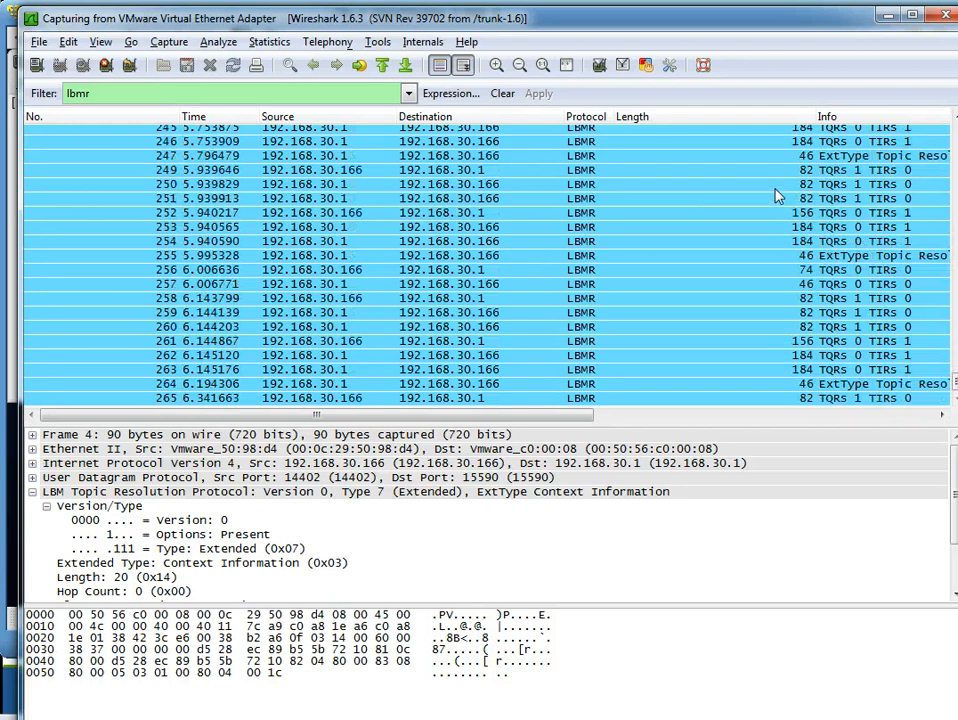
scroll(down, 3)
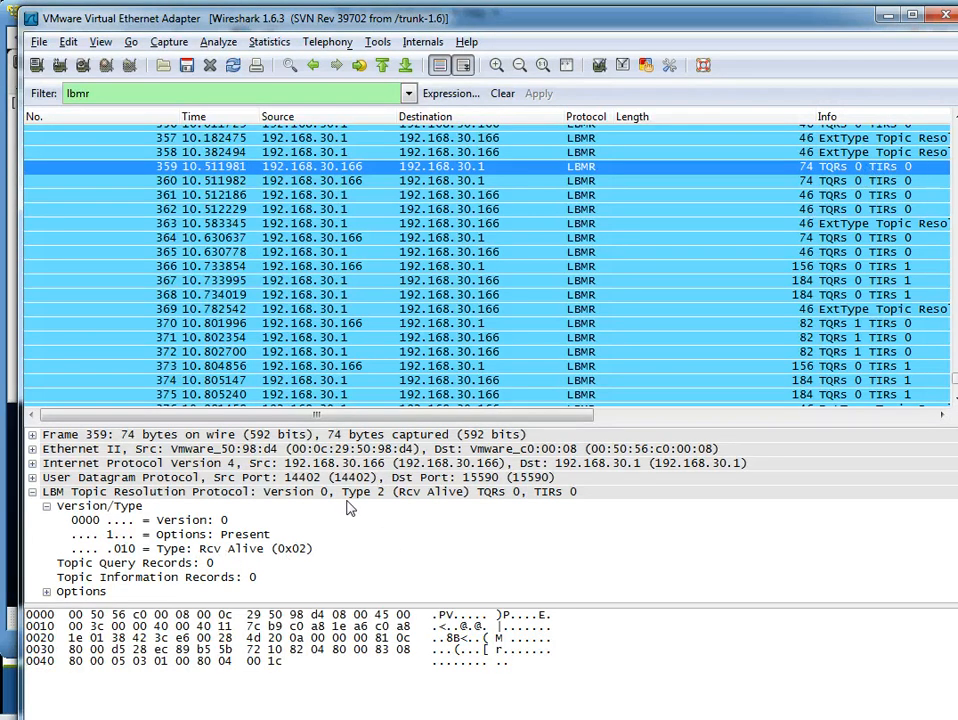
mouse_move(548, 300)
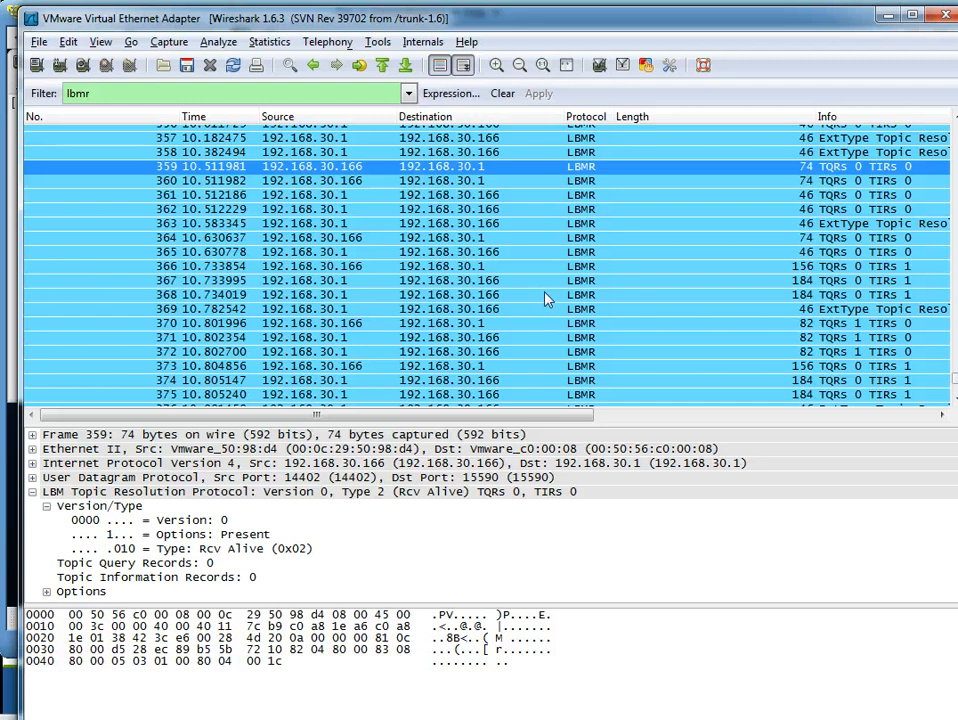
mouse_move(404, 558)
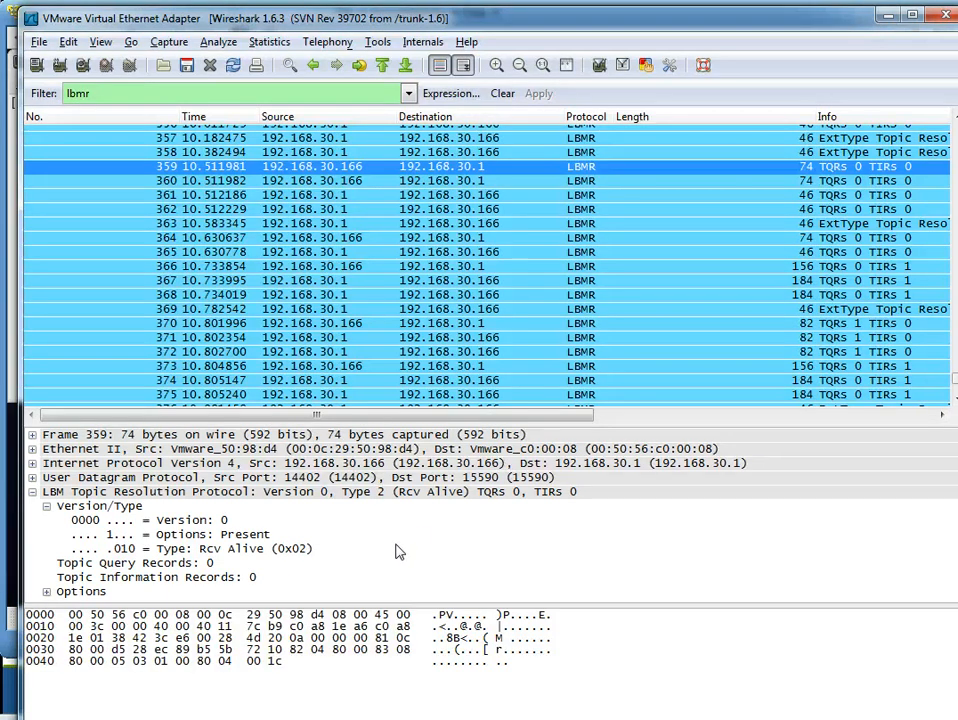
mouse_move(762, 282)
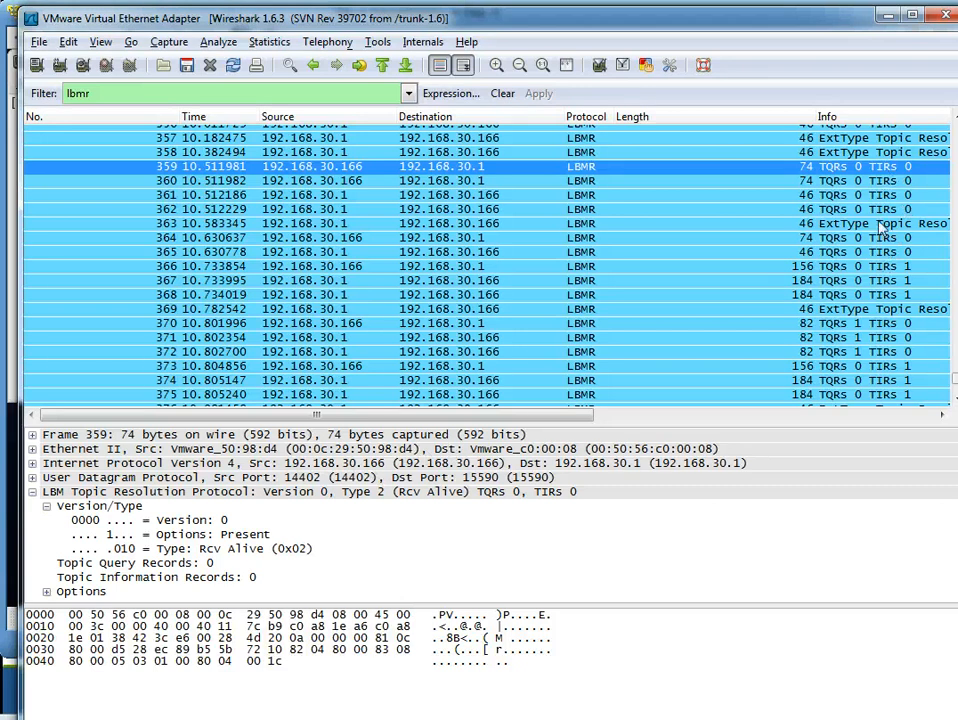
Scroll to the TQR packet and expand its topic query records to reveal mytopic.
scroll(down, 3)
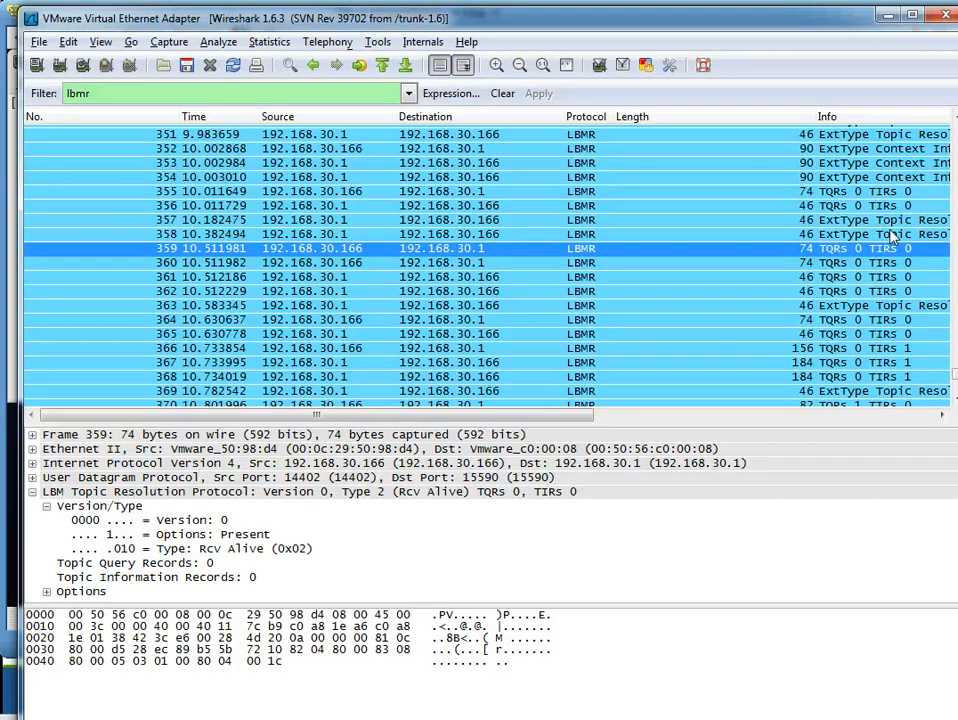
scroll(down, 3)
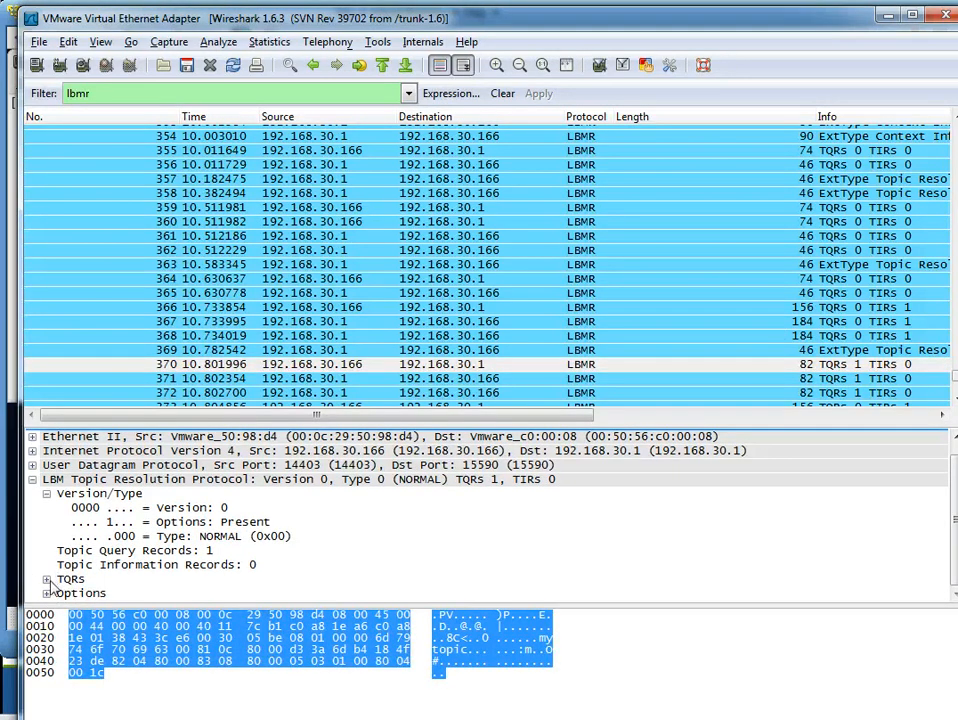
click(48, 580)
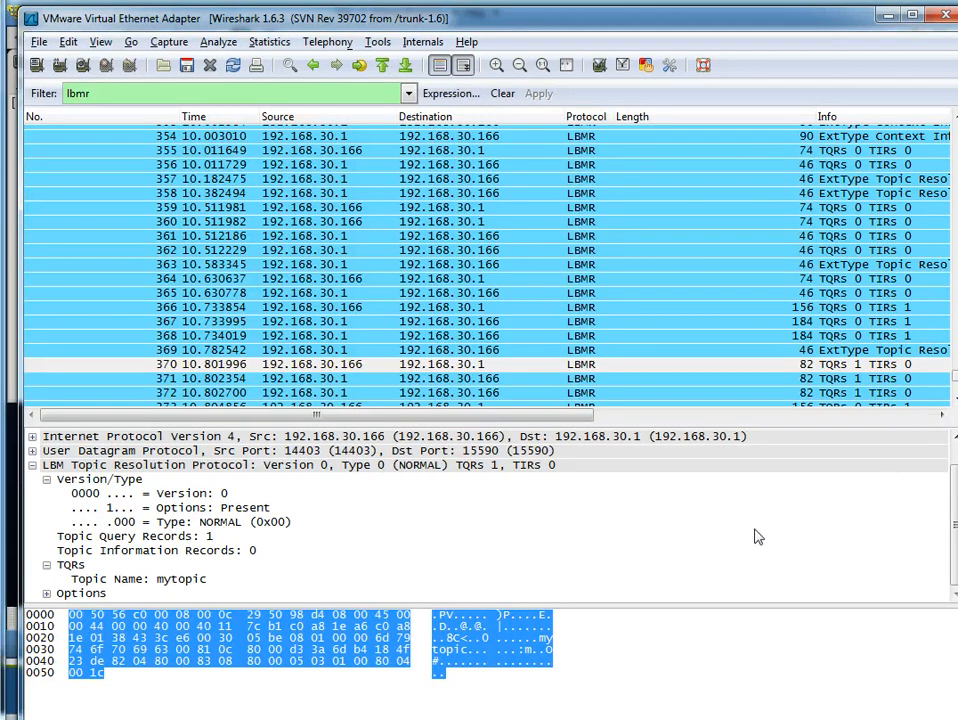
mouse_move(196, 40)
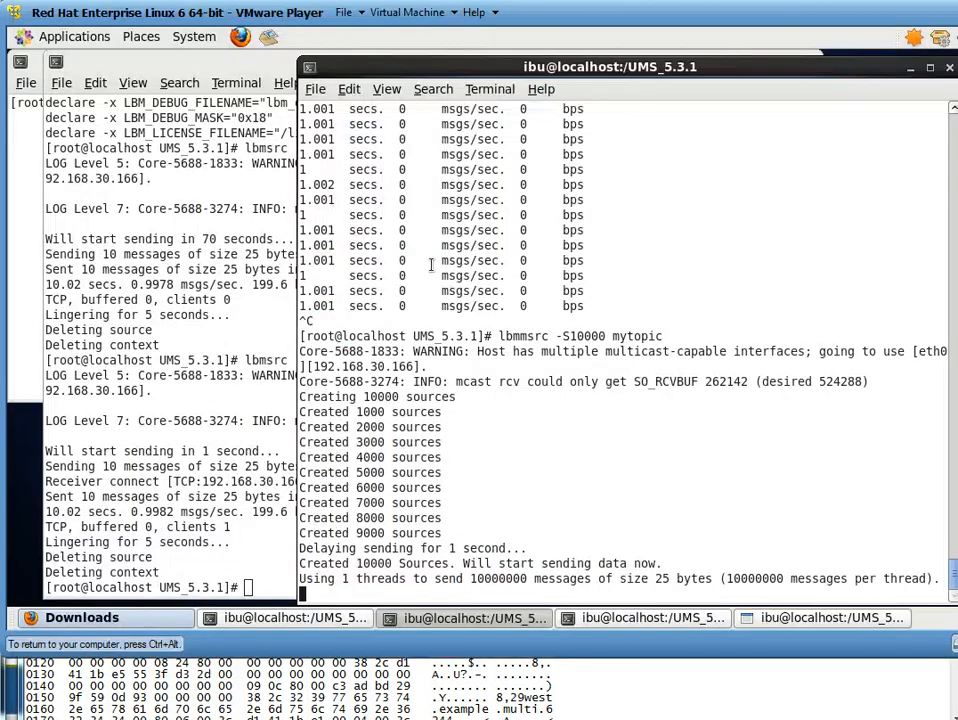
In the terminal, highlight the --monitor-ctx=1 option of the lbmsrc mytopic command.
click(820, 616)
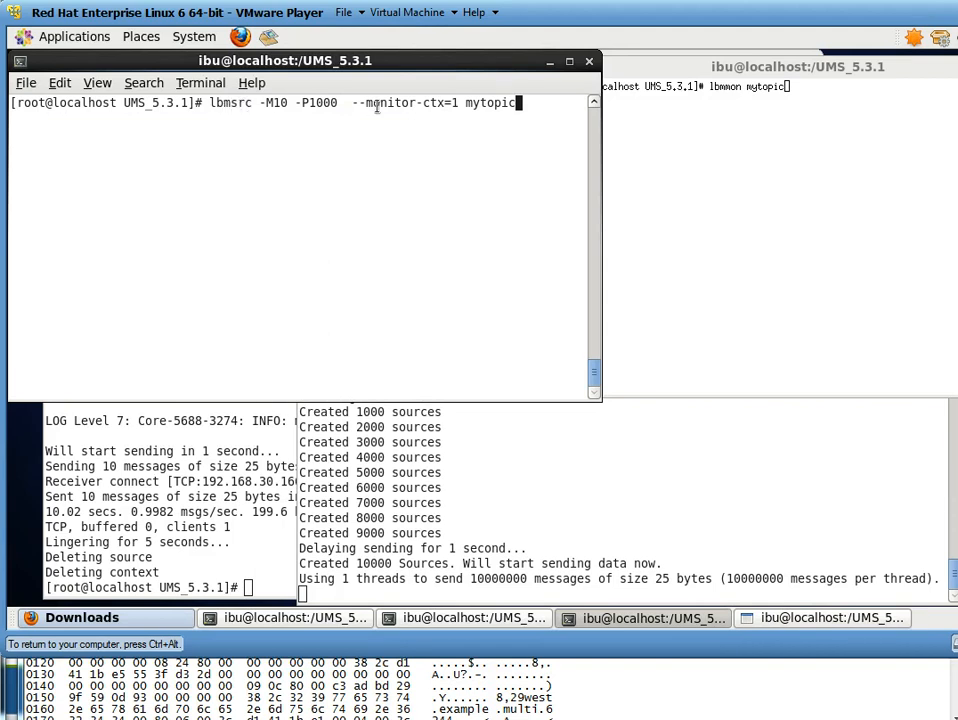
drag(358, 102, 460, 102)
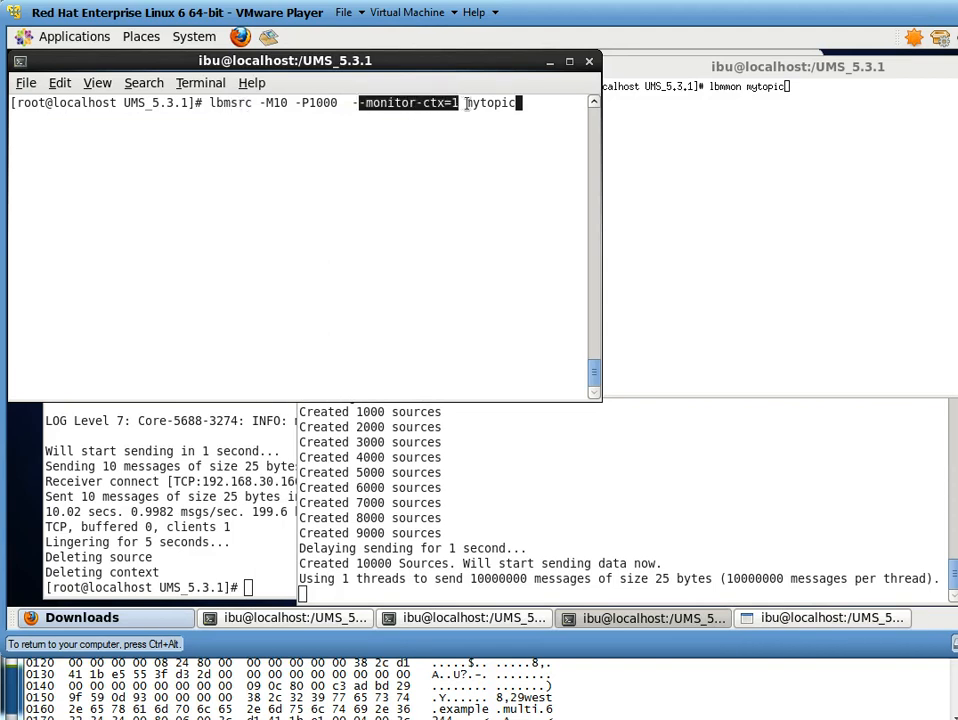